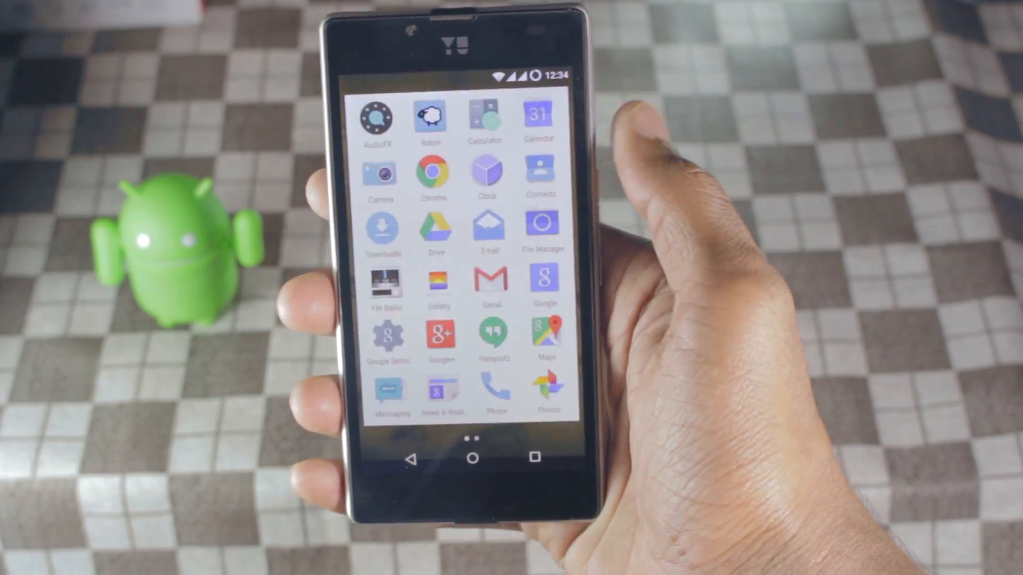
# Set Root Checker Basic's SuperSU access to Grant, then launch Root Checker Basic
pyautogui.hscroll(-3)
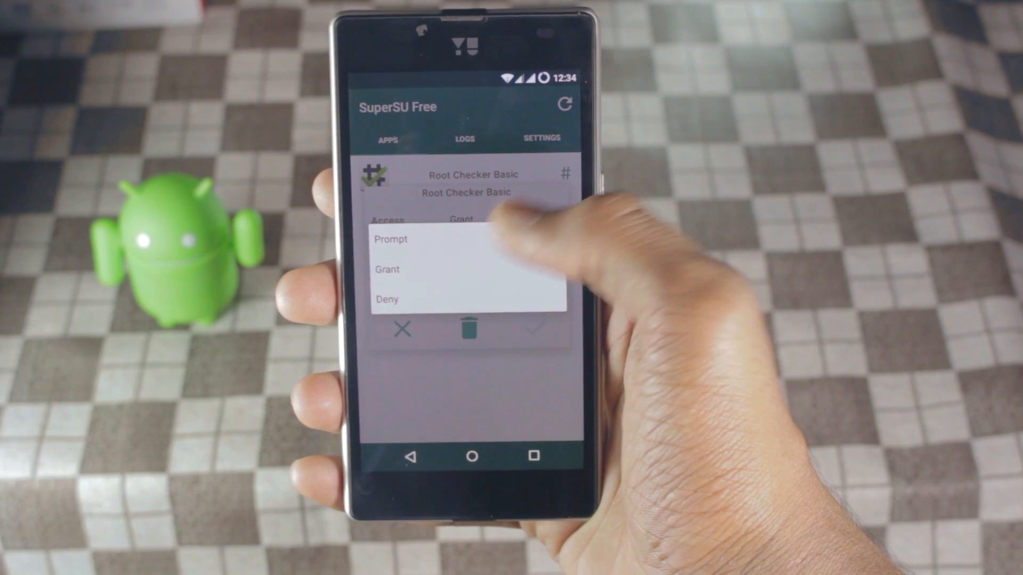
pyautogui.click(386, 270)
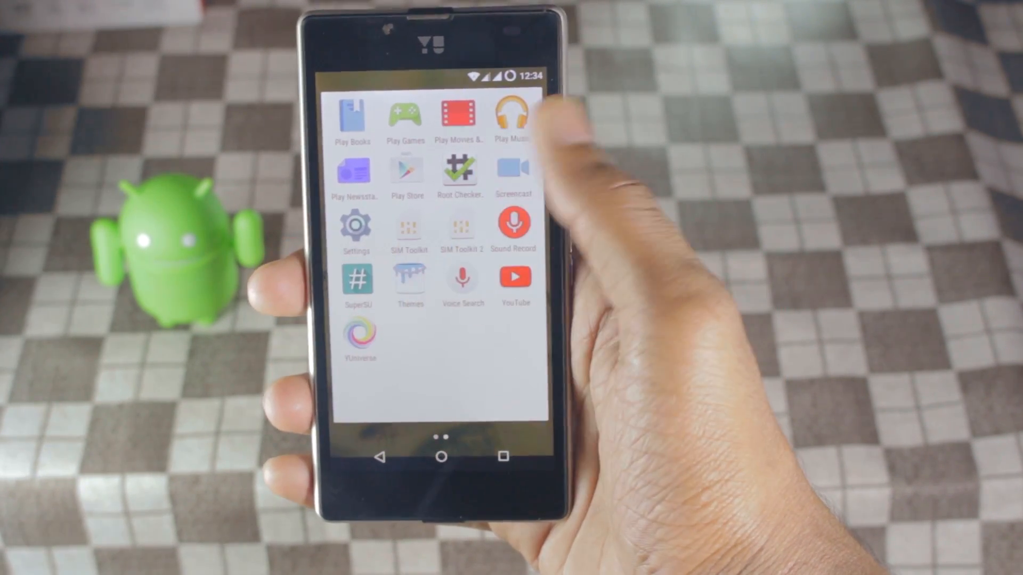
pyautogui.click(459, 174)
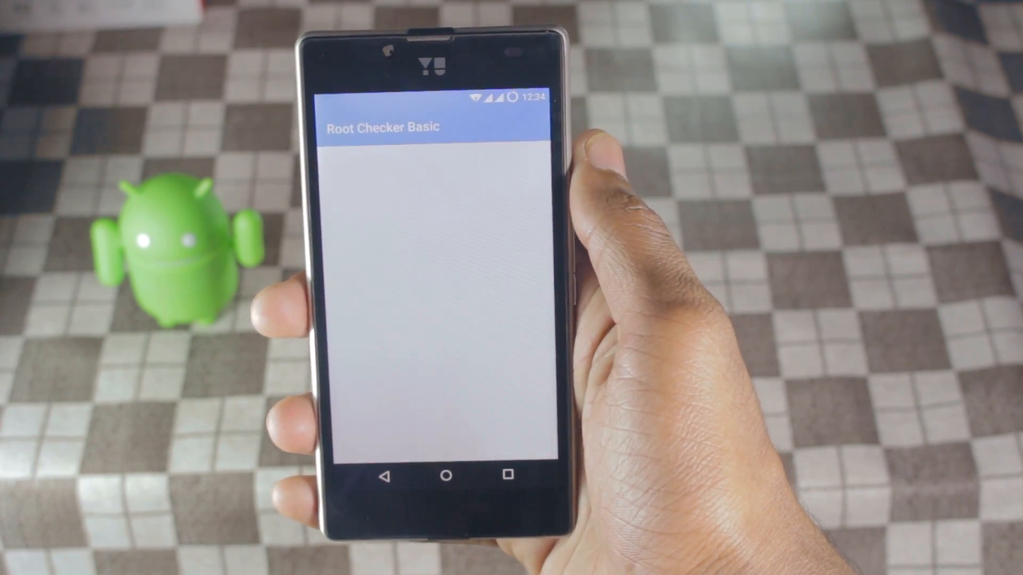